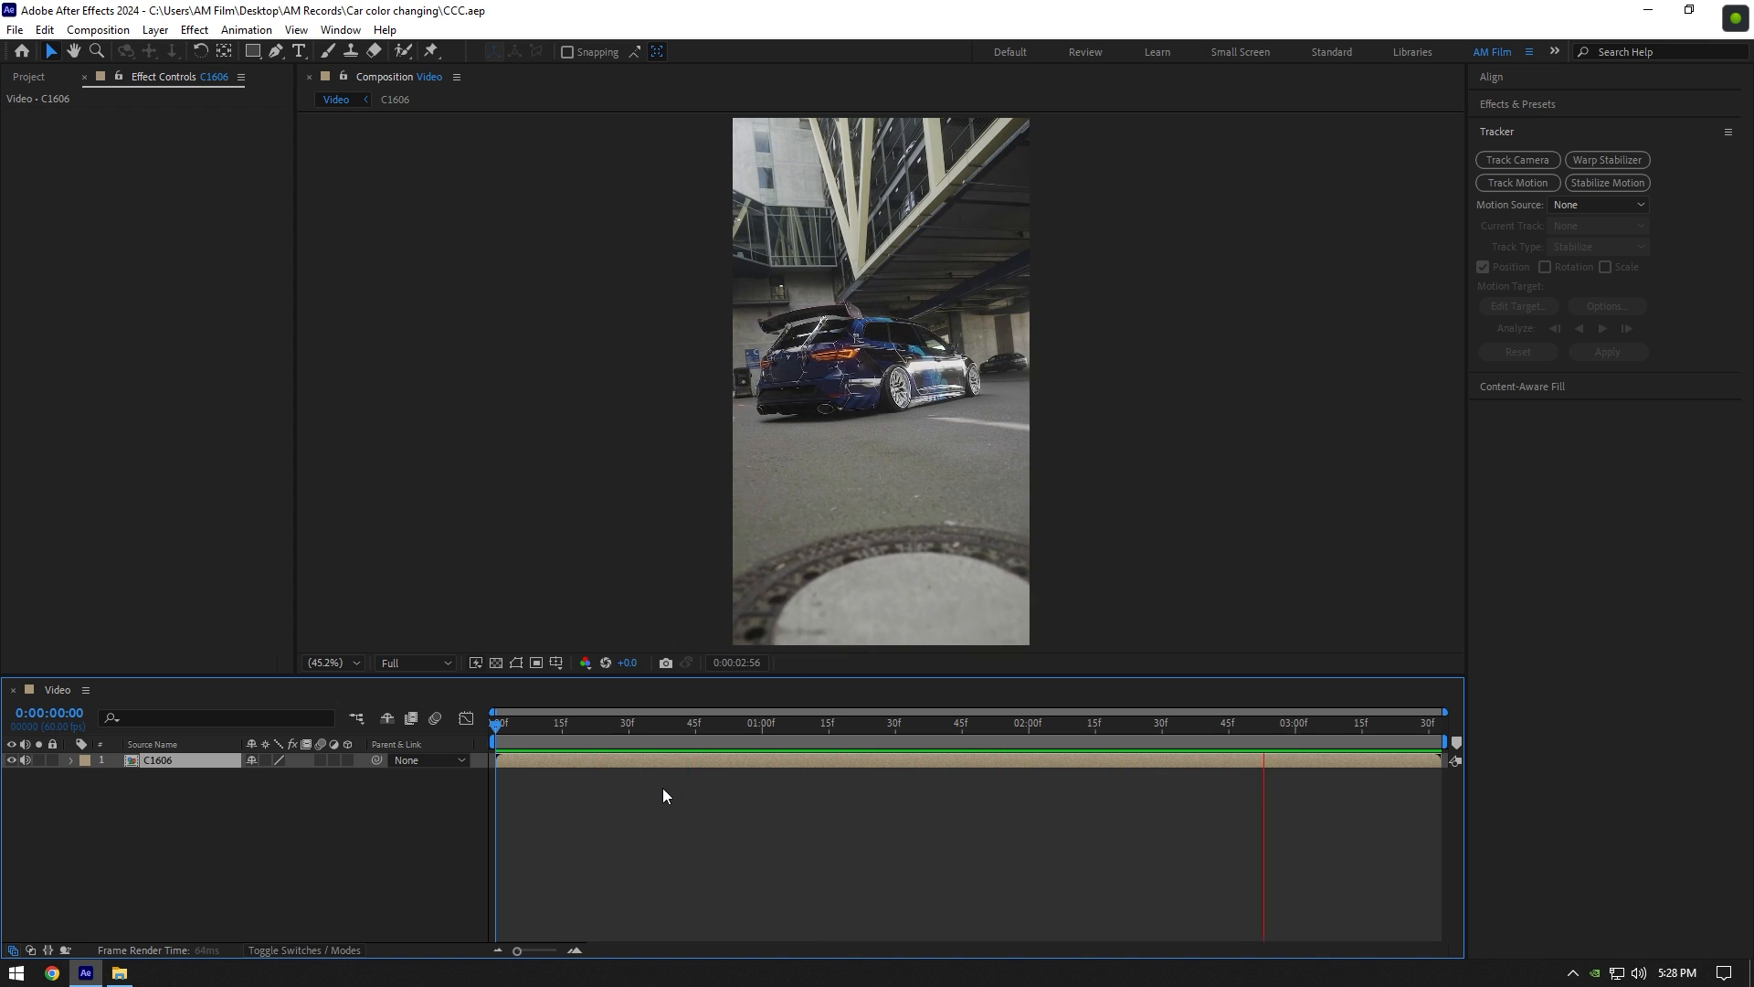
Step: Apply Hue/Saturation to C1606 and set its Channel Control to Reds
{"action": "left_click", "coordinate": [816, 722]}
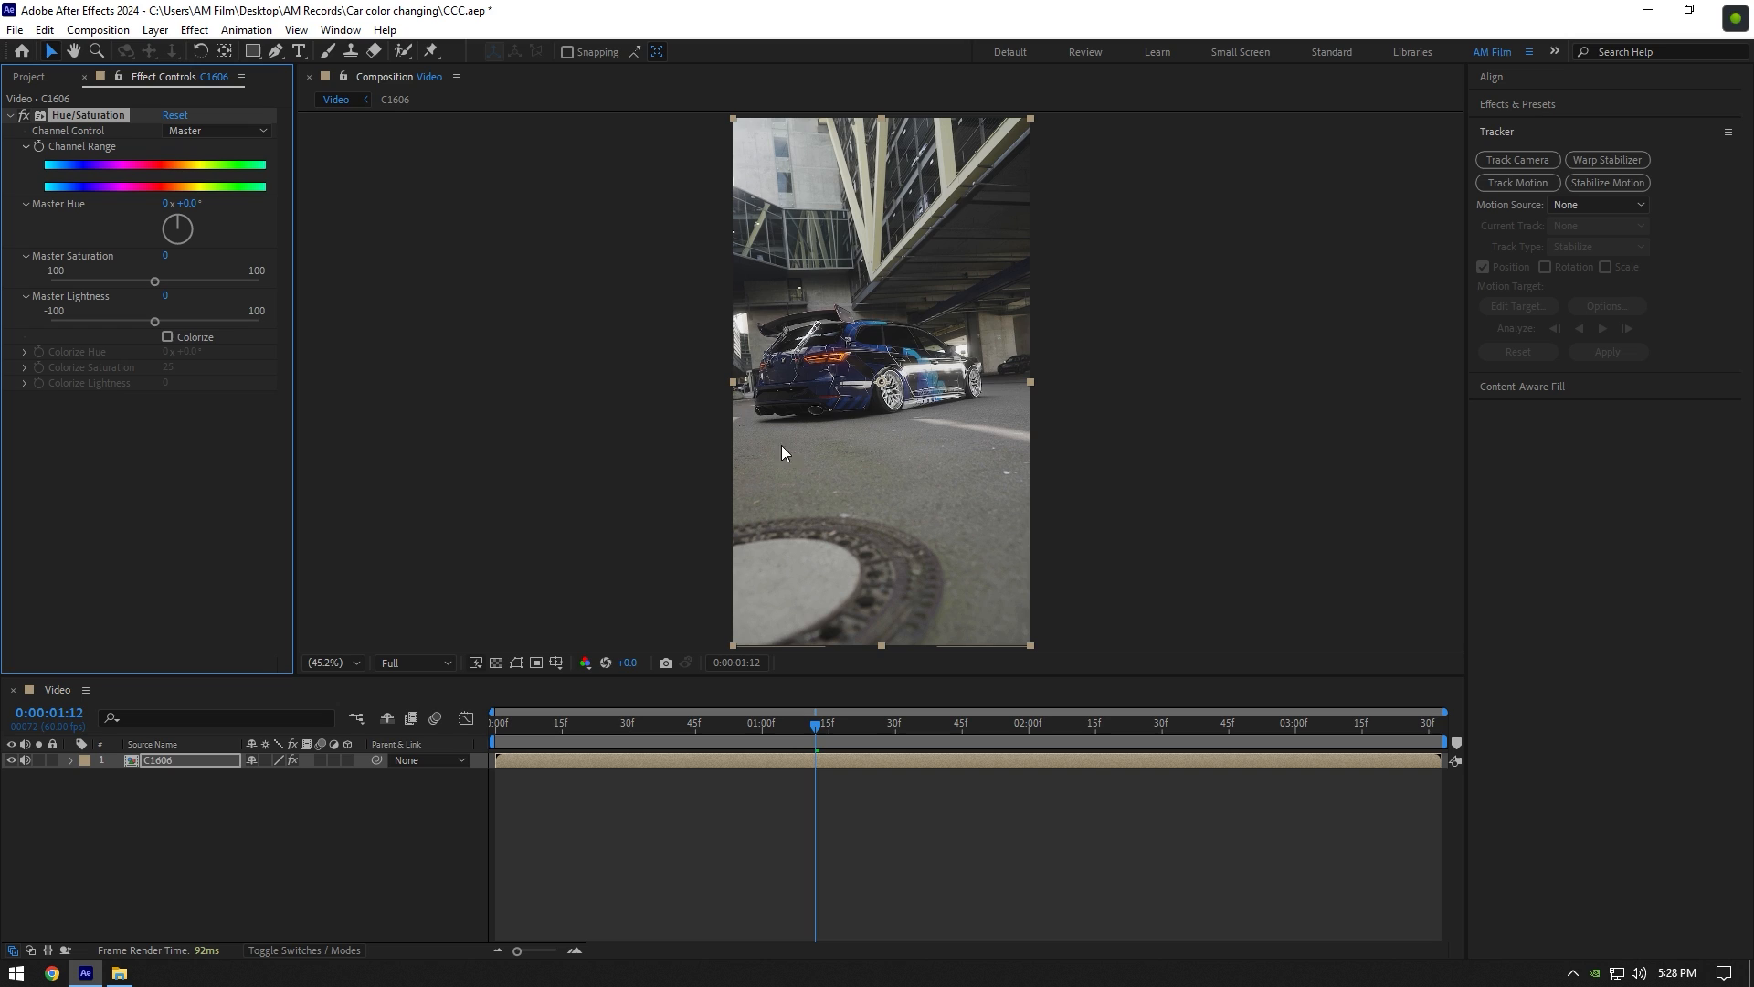
{"action": "left_click", "coordinate": [215, 130]}
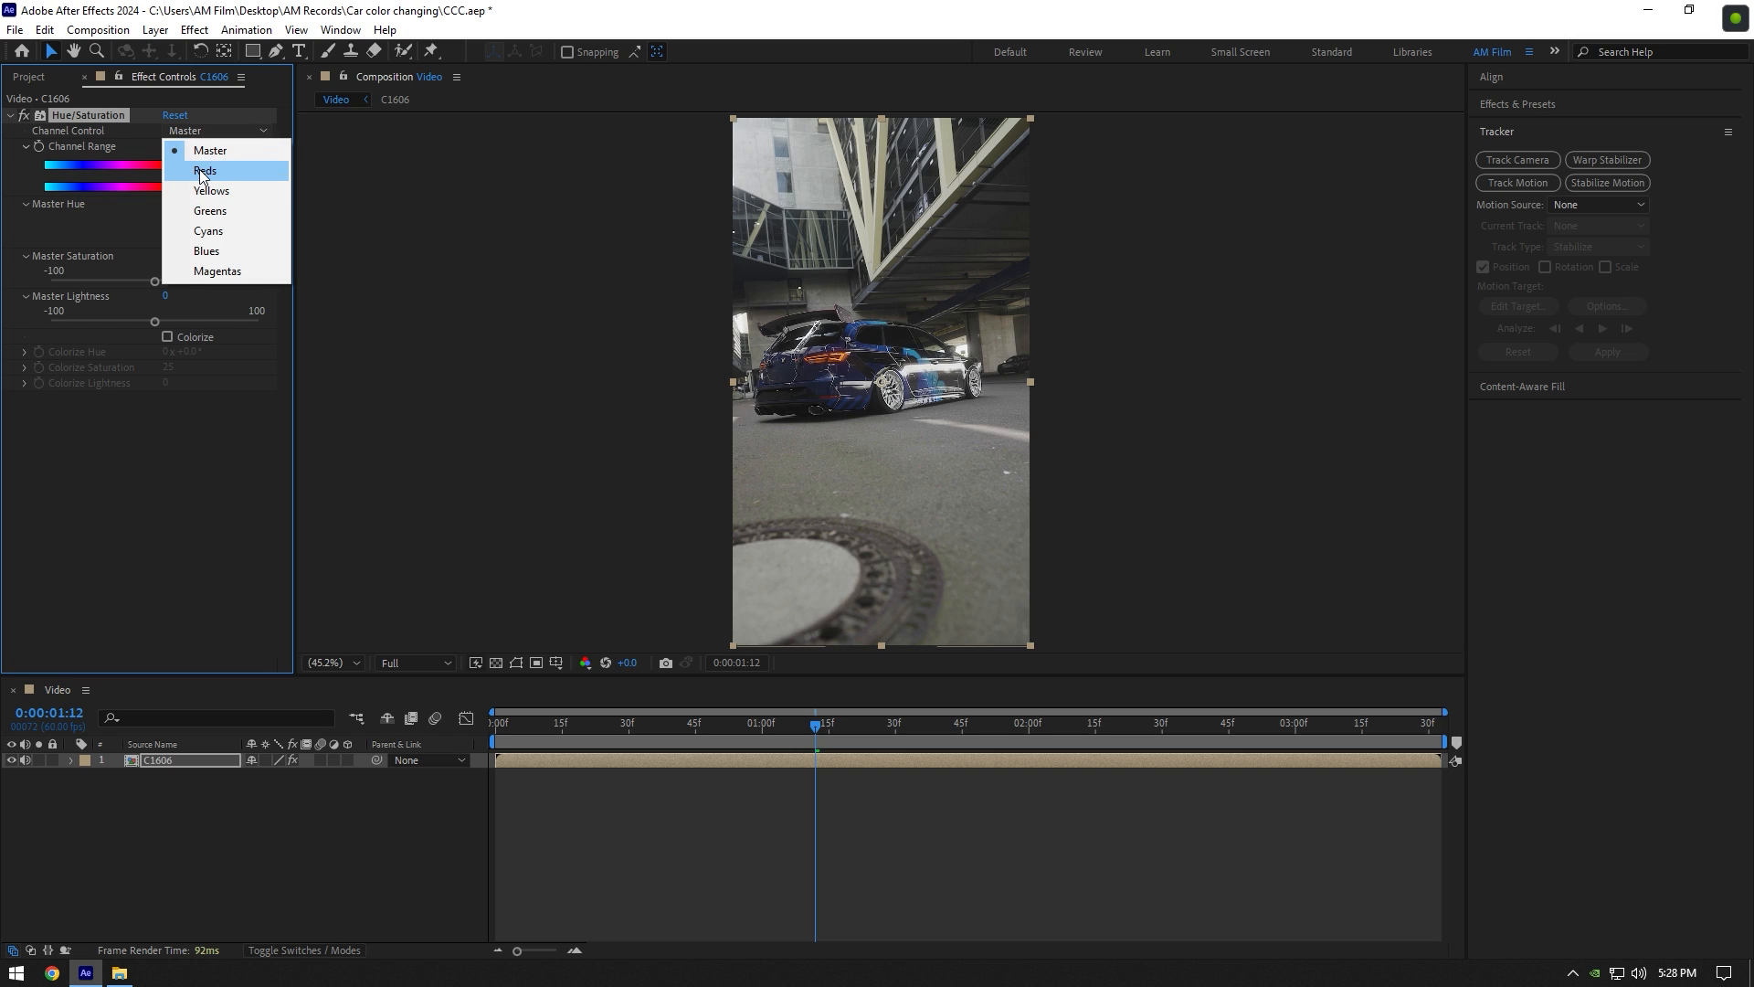
{"action": "left_click", "coordinate": [205, 170]}
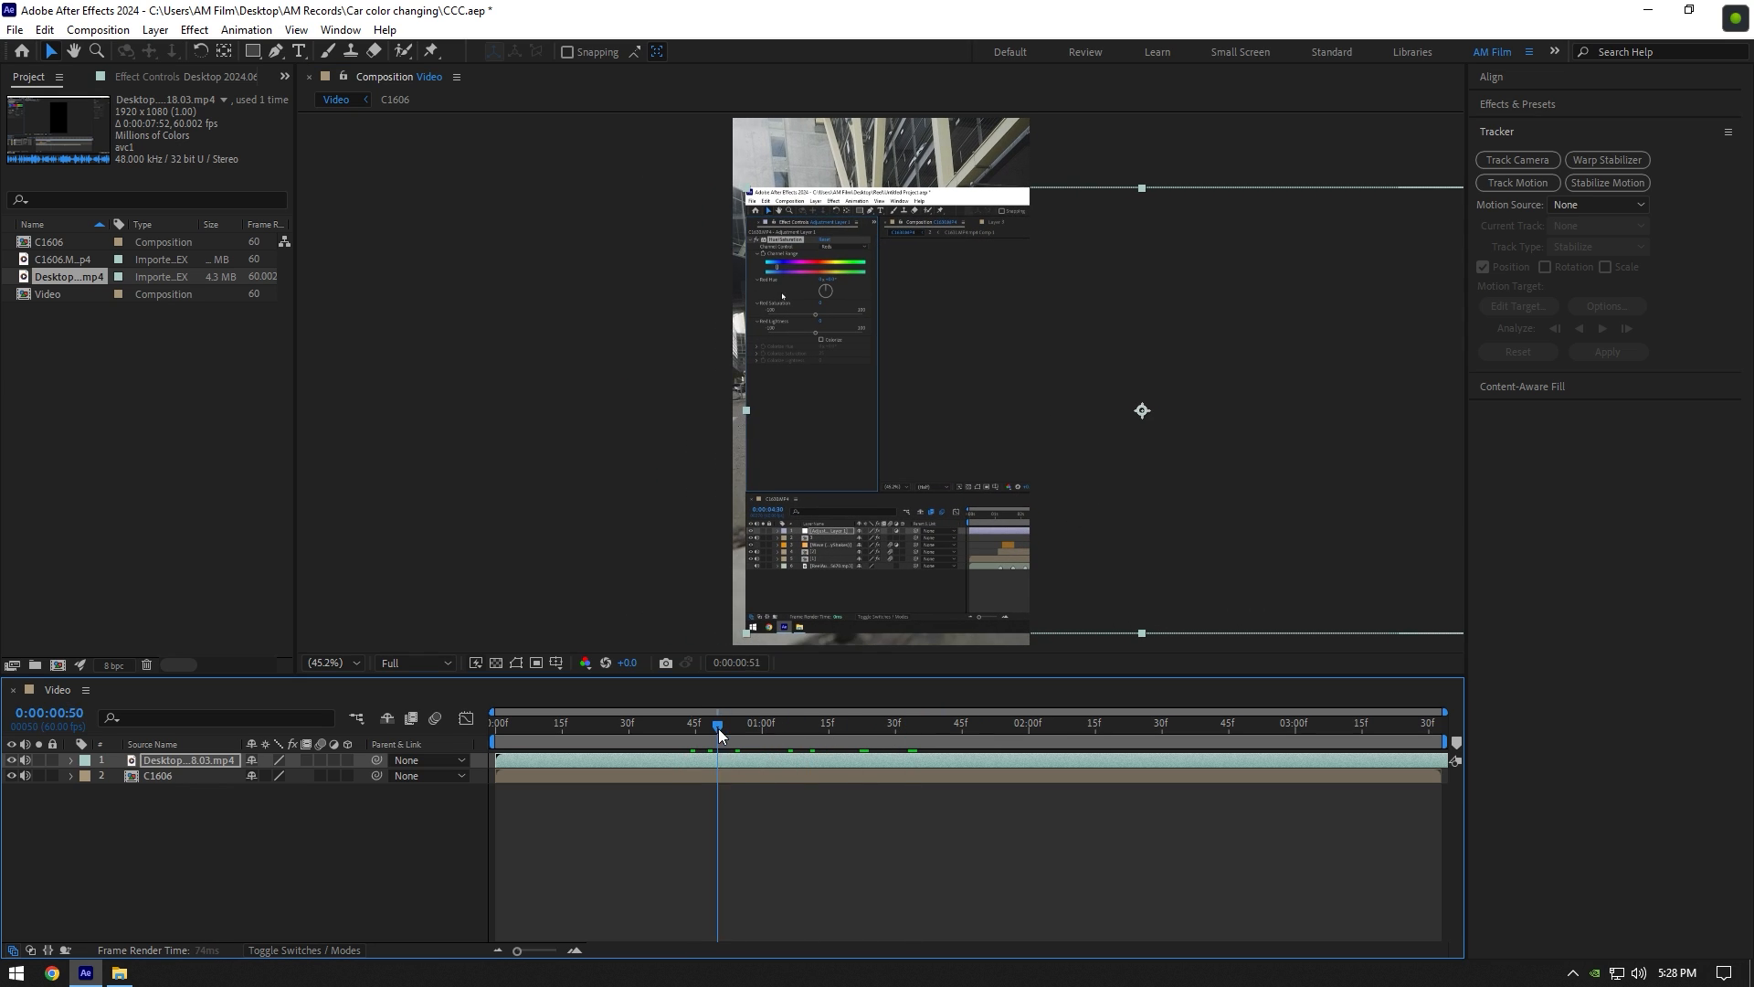
Step: Scrub the playhead through the Desktop screen-recording layer placed above C1606
{"action": "left_click", "coordinate": [930, 725]}
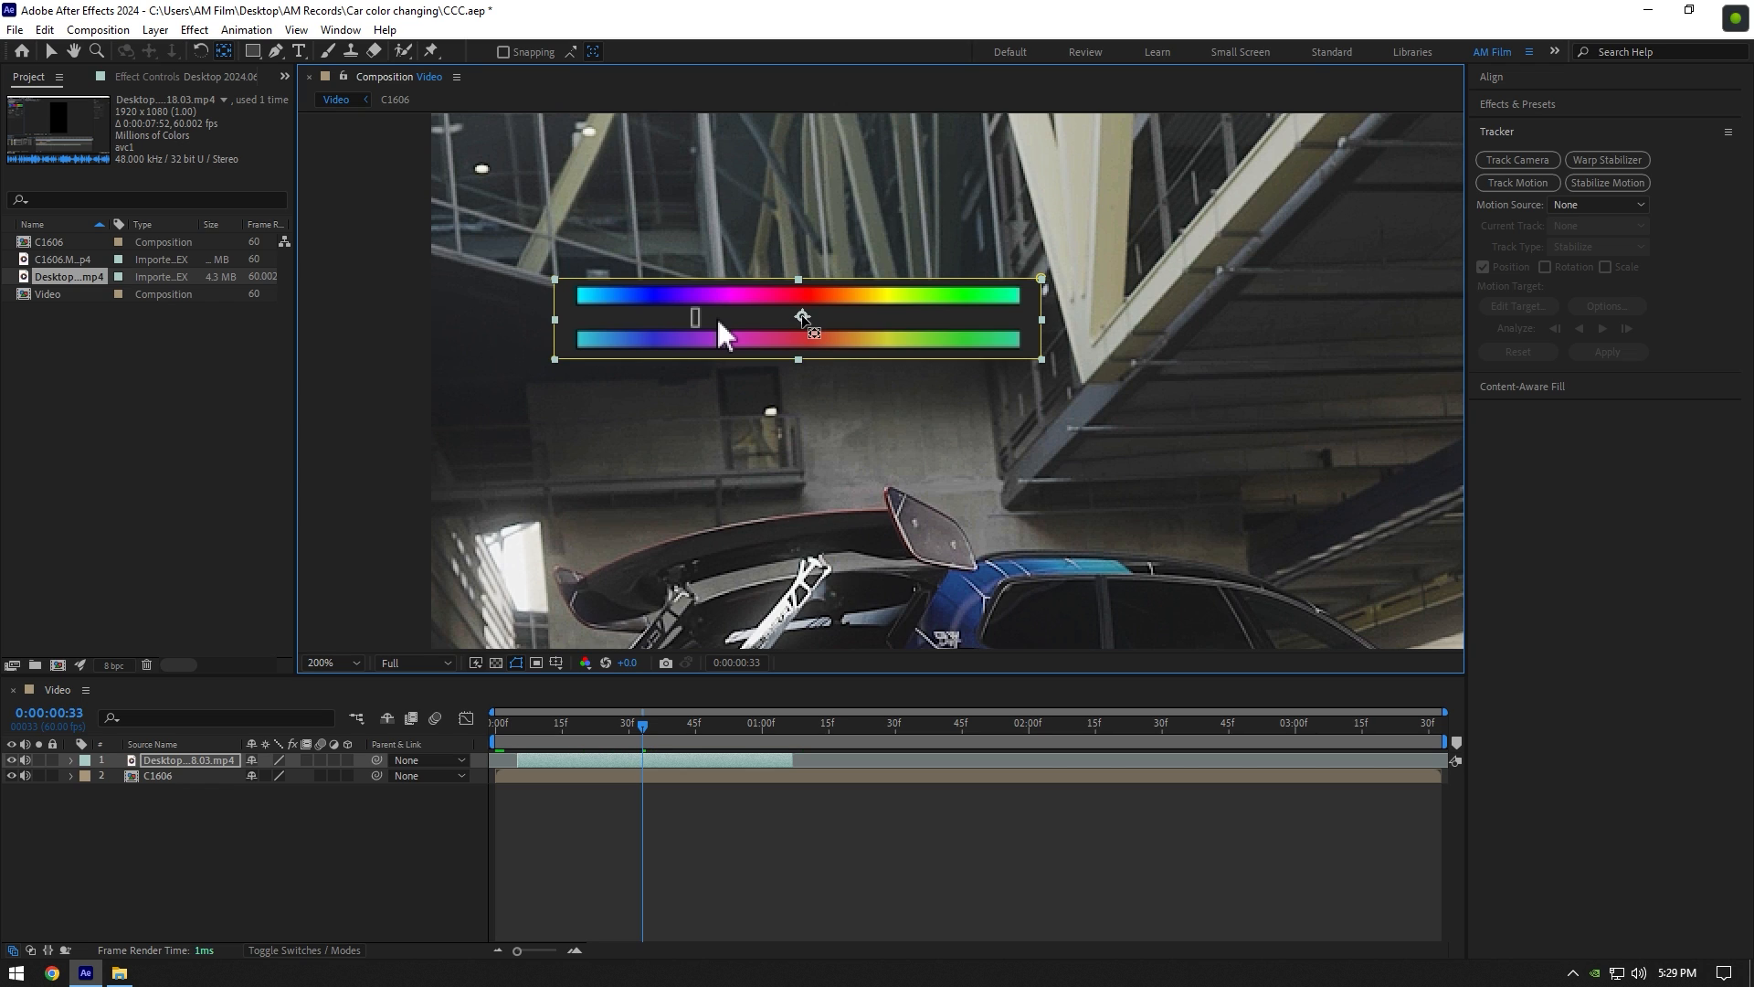
Step: Finish isolating the two hue slider bars and confirm the pre-compose
{"action": "left_click", "coordinate": [539, 722]}
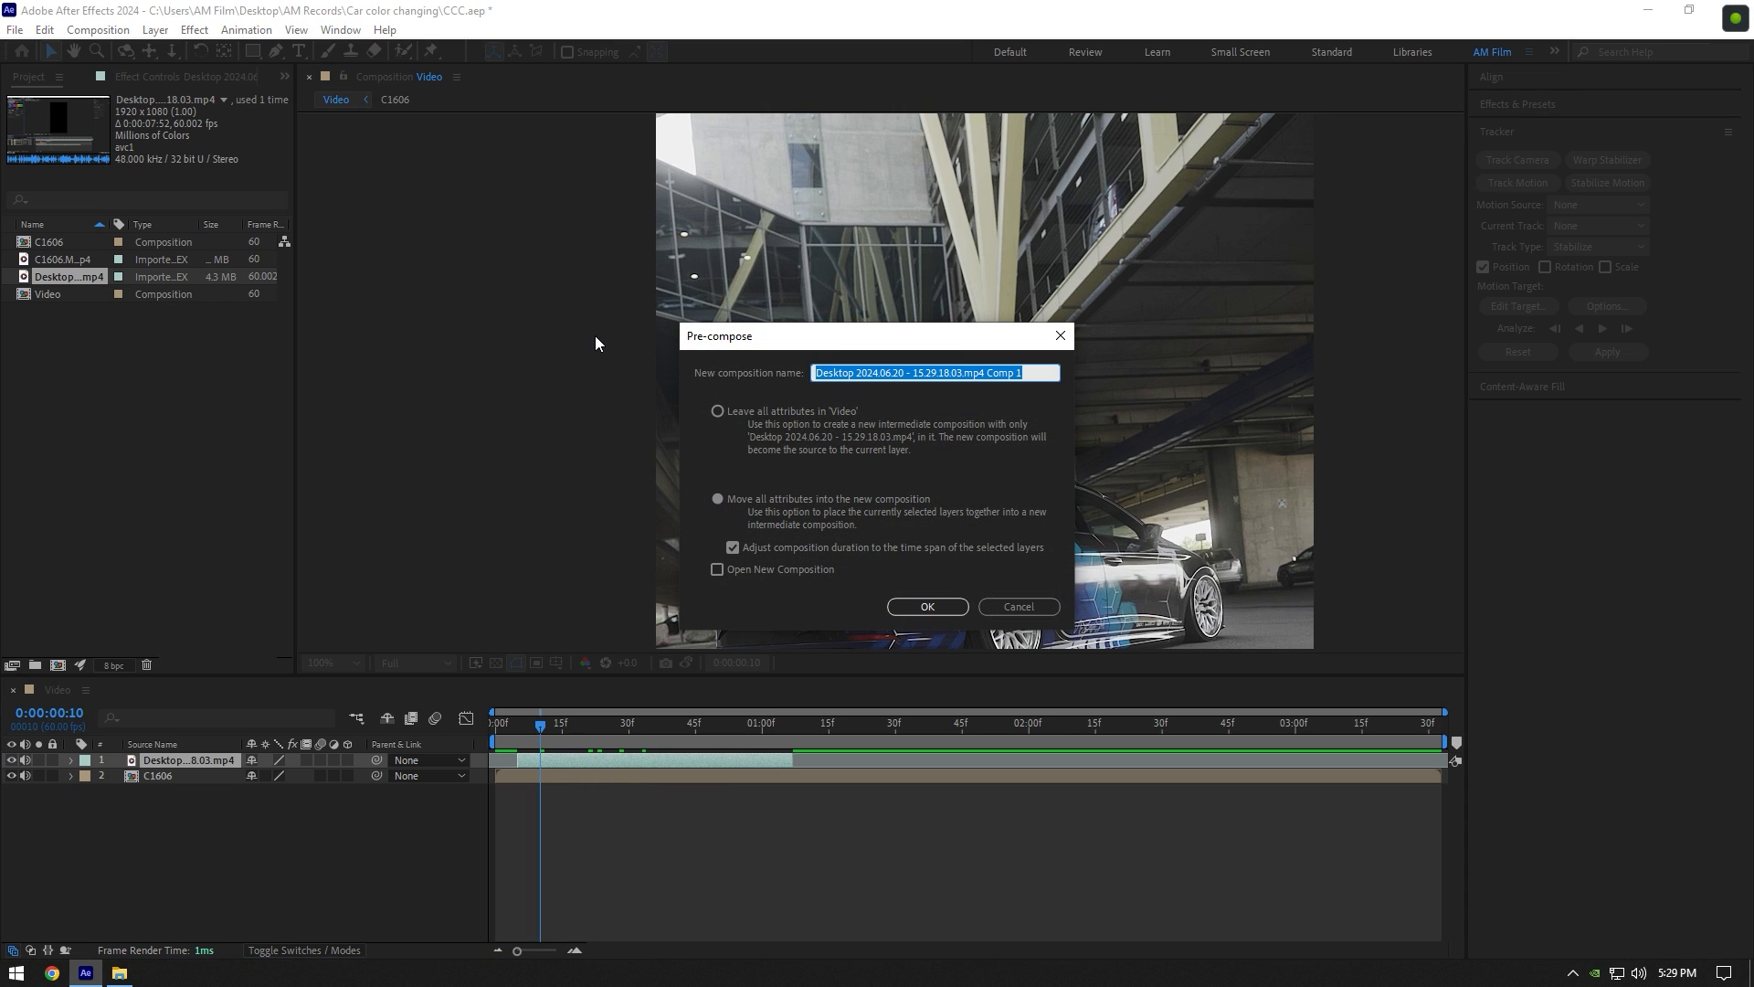
{"action": "left_click", "coordinate": [927, 606]}
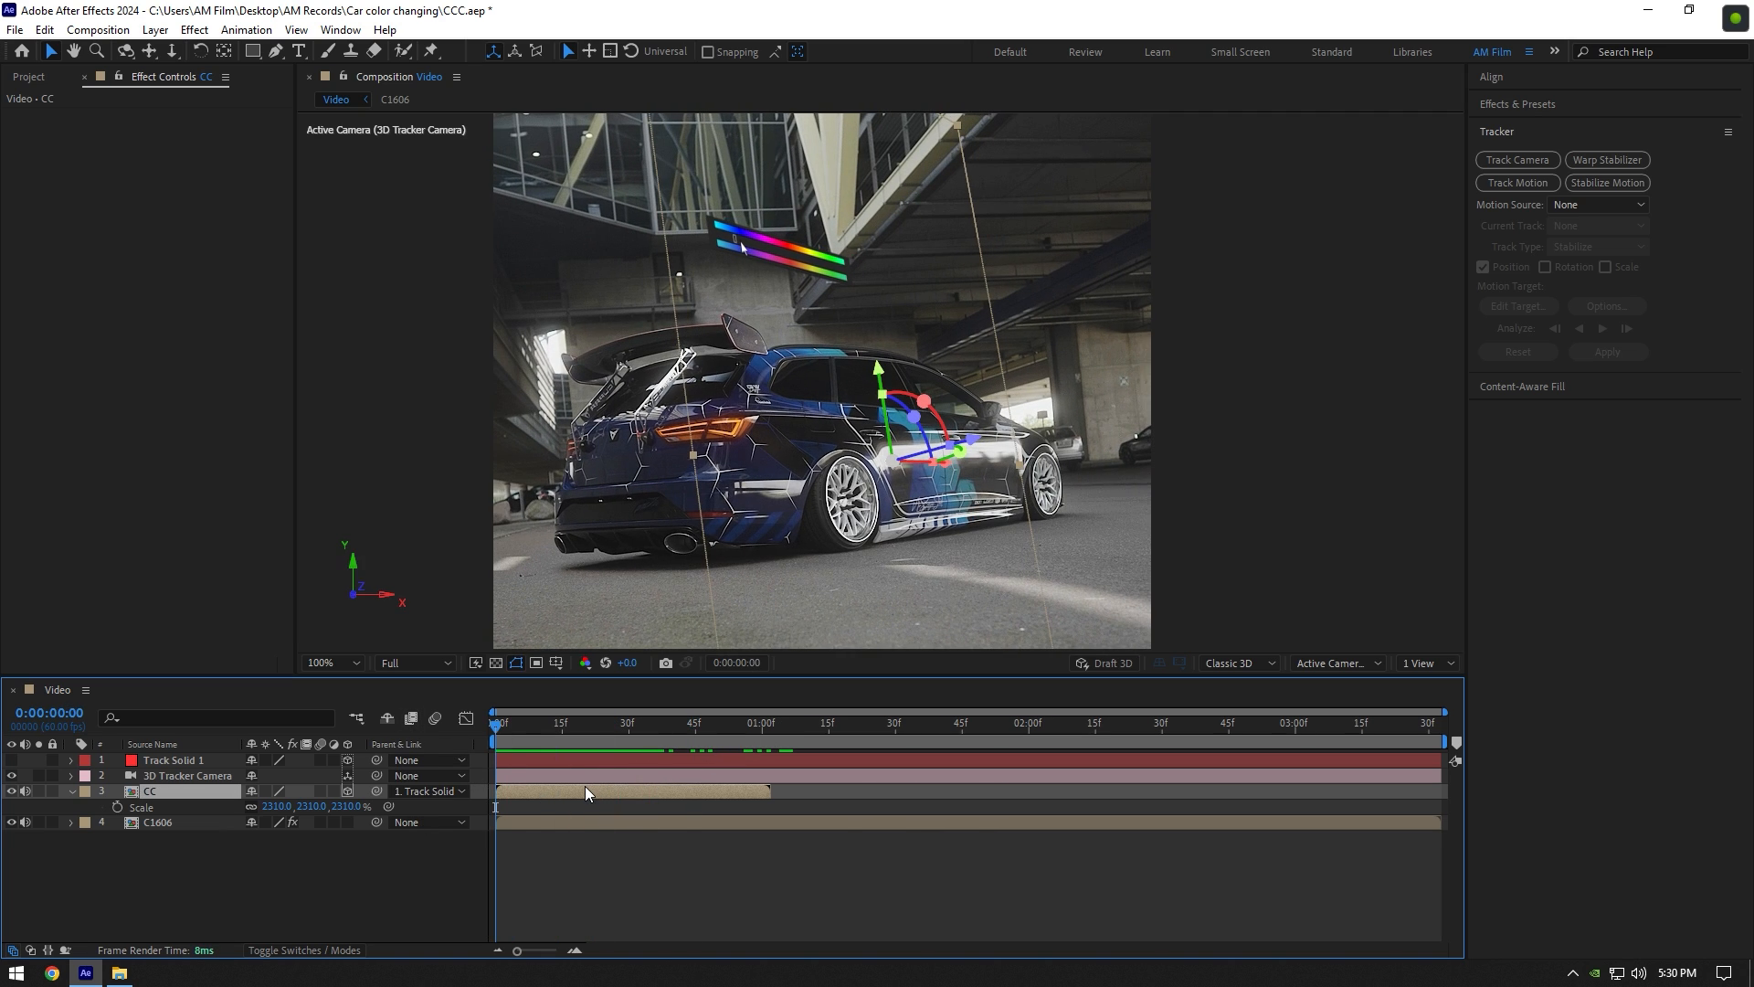
Step: Time-stretch the CC slider palette layer to 200%, lasting 0:00:02:04
{"action": "right_click", "coordinate": [583, 792]}
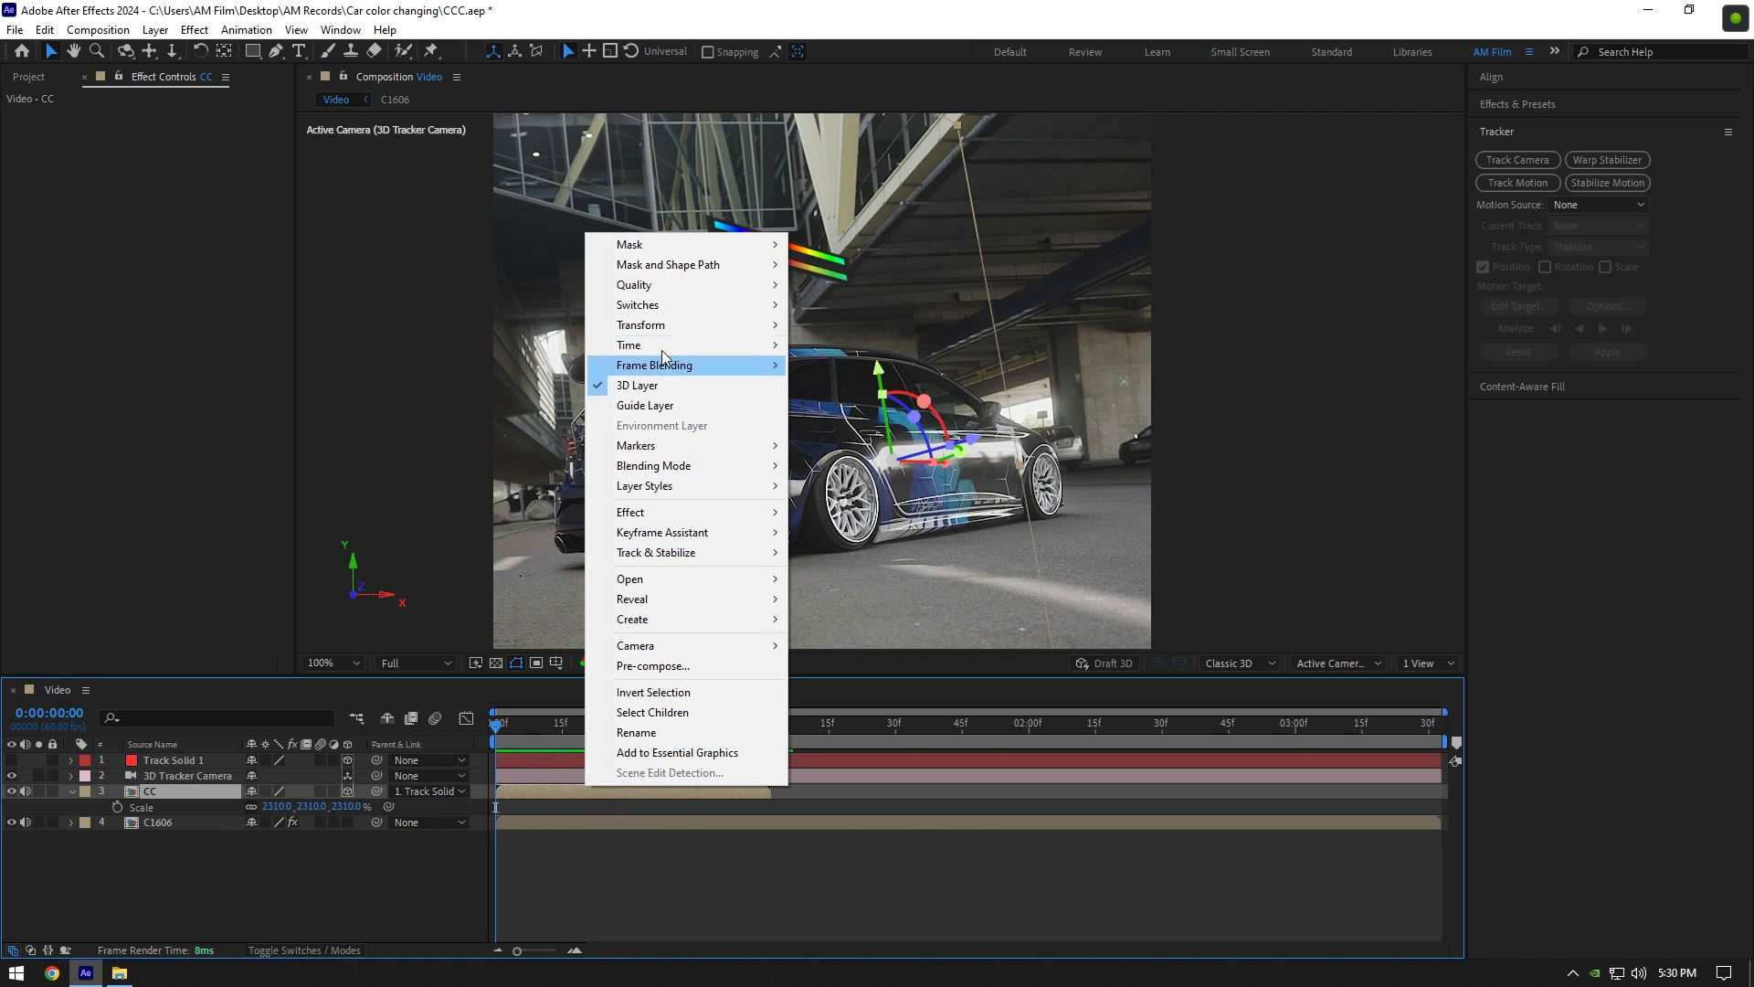
{"action": "left_click", "coordinate": [629, 345]}
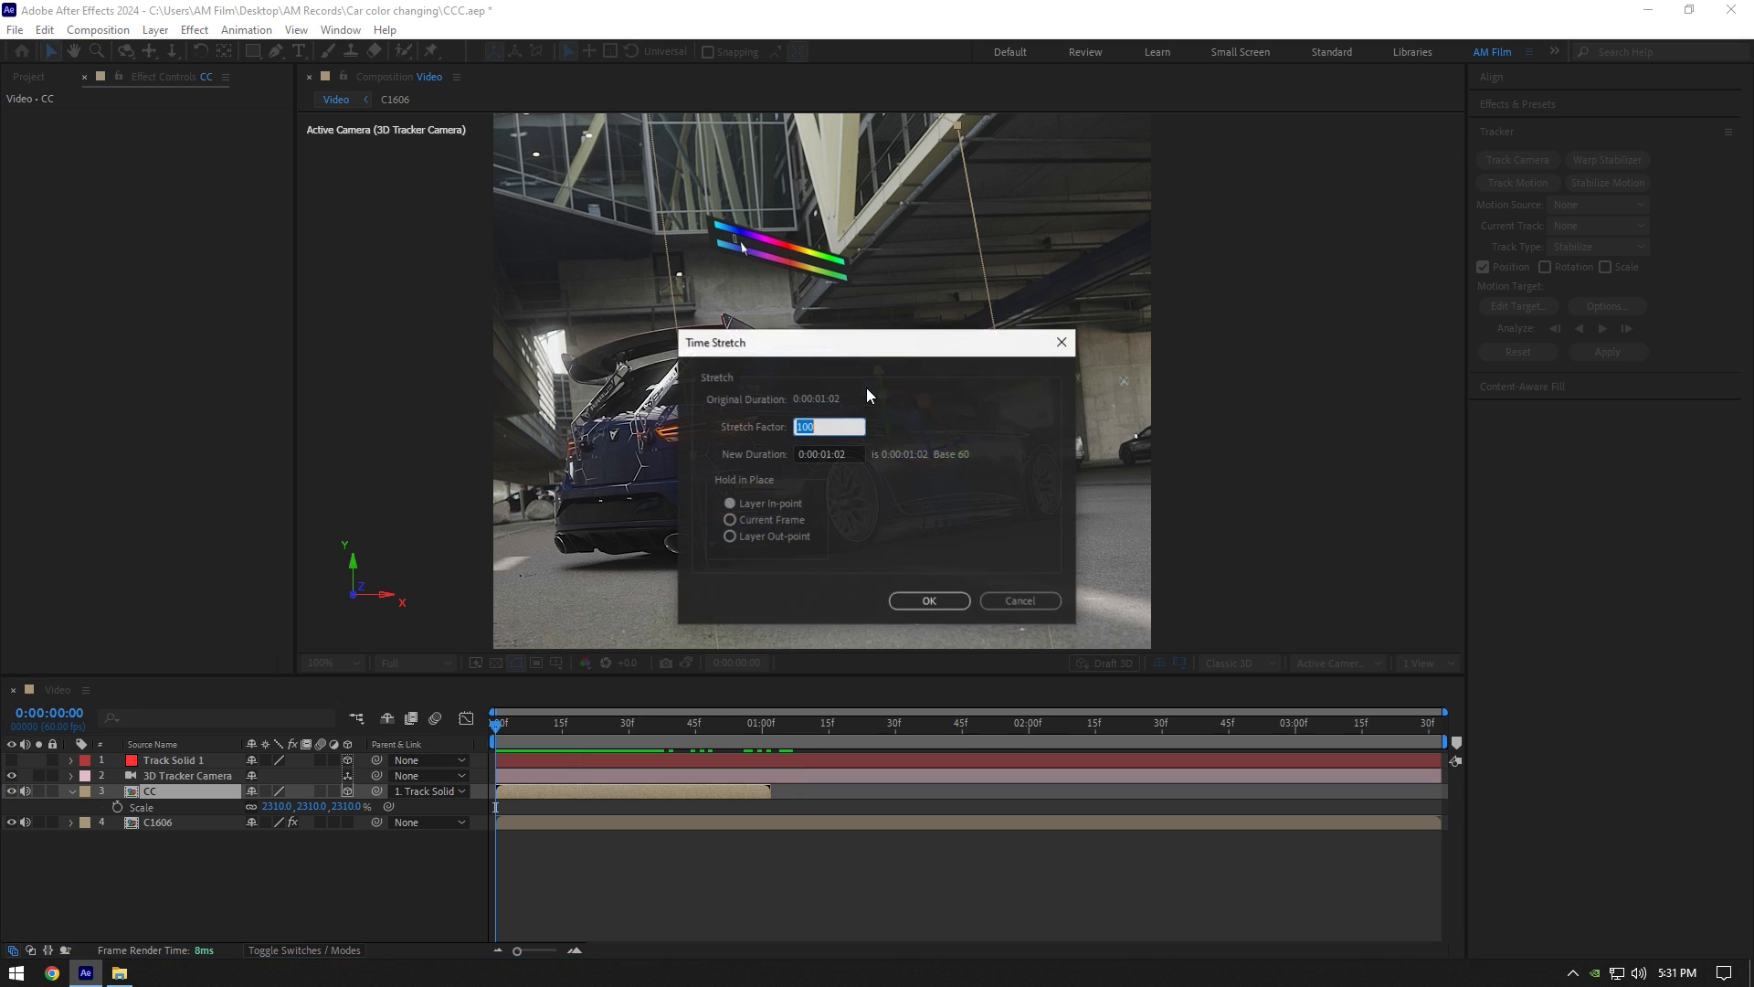
{"action": "type", "text": "200"}
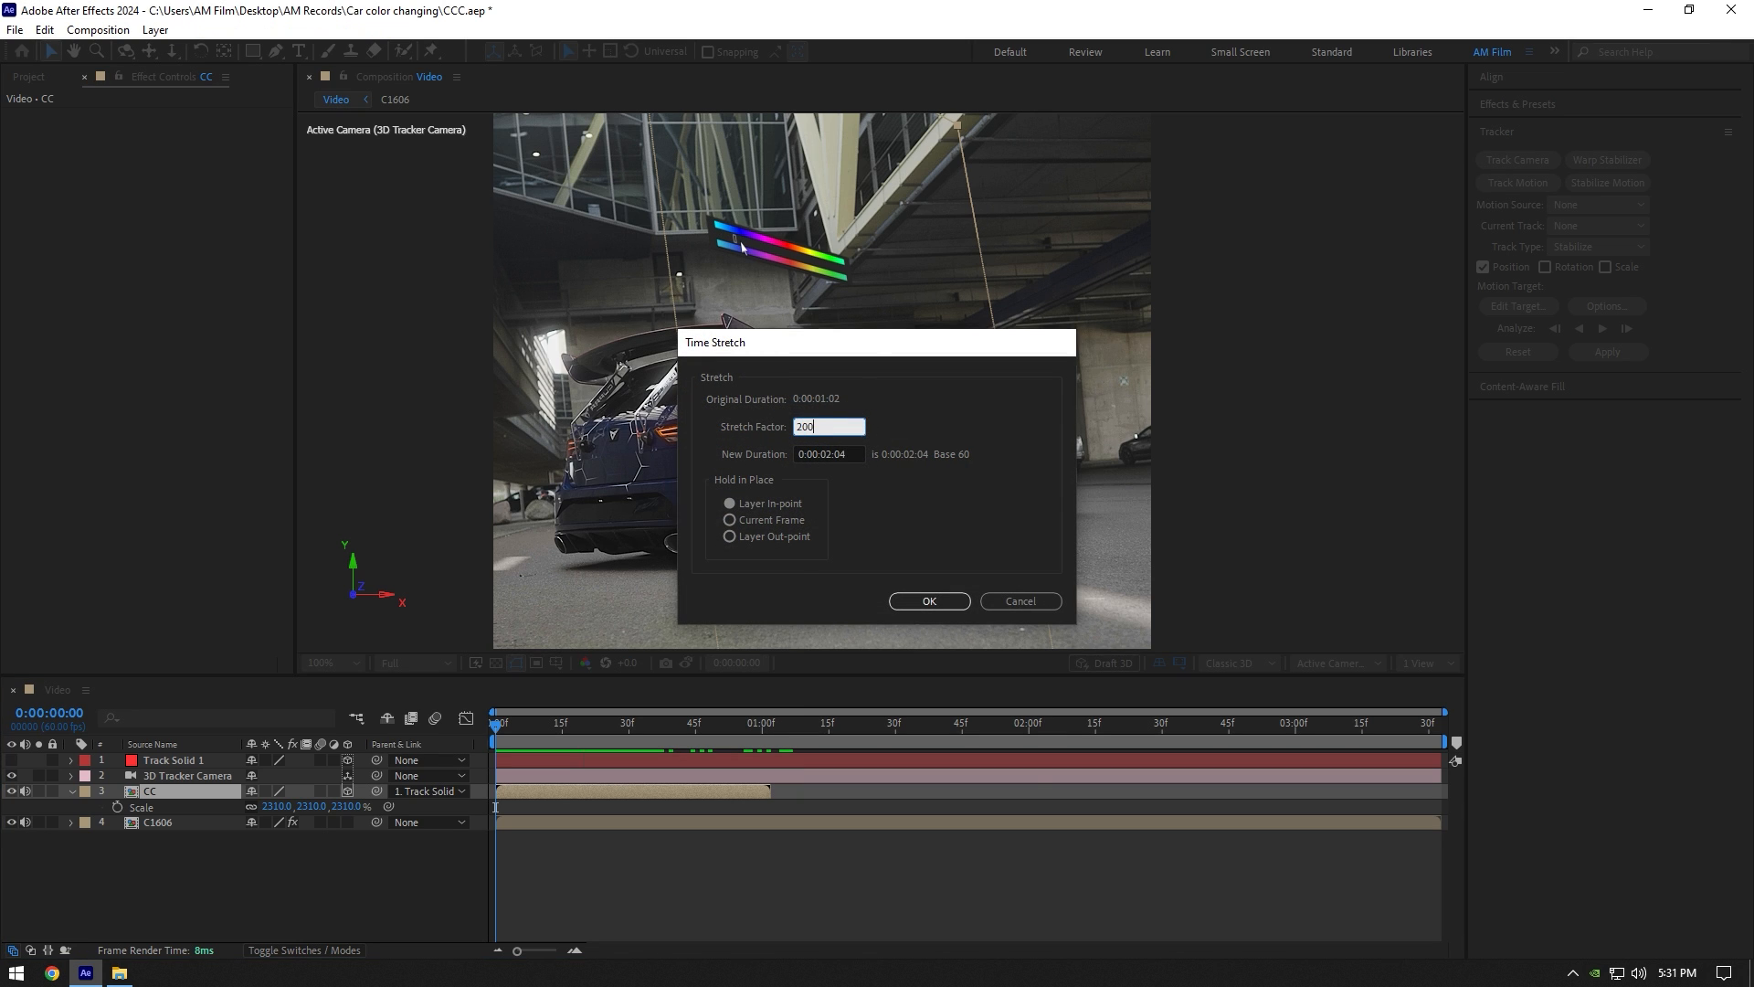
{"action": "left_click", "coordinate": [927, 601]}
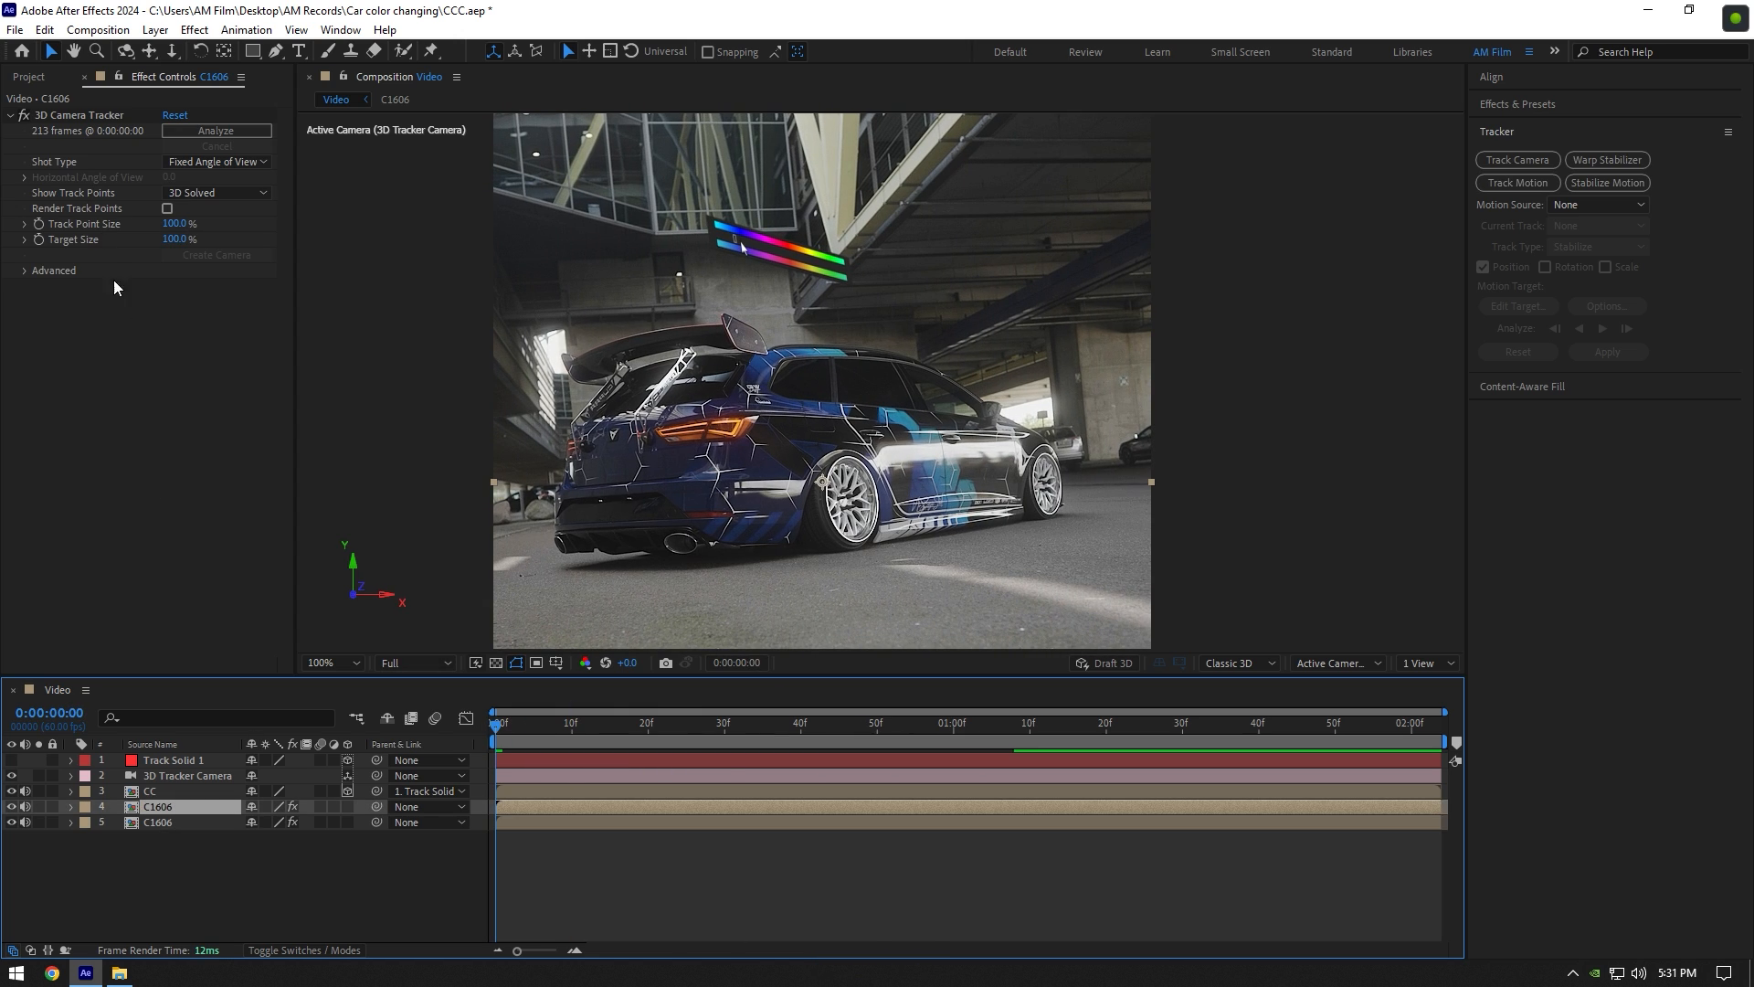
Step: Search the Effects & Presets panel for Lumetri
{"action": "type", "text": "lu"}
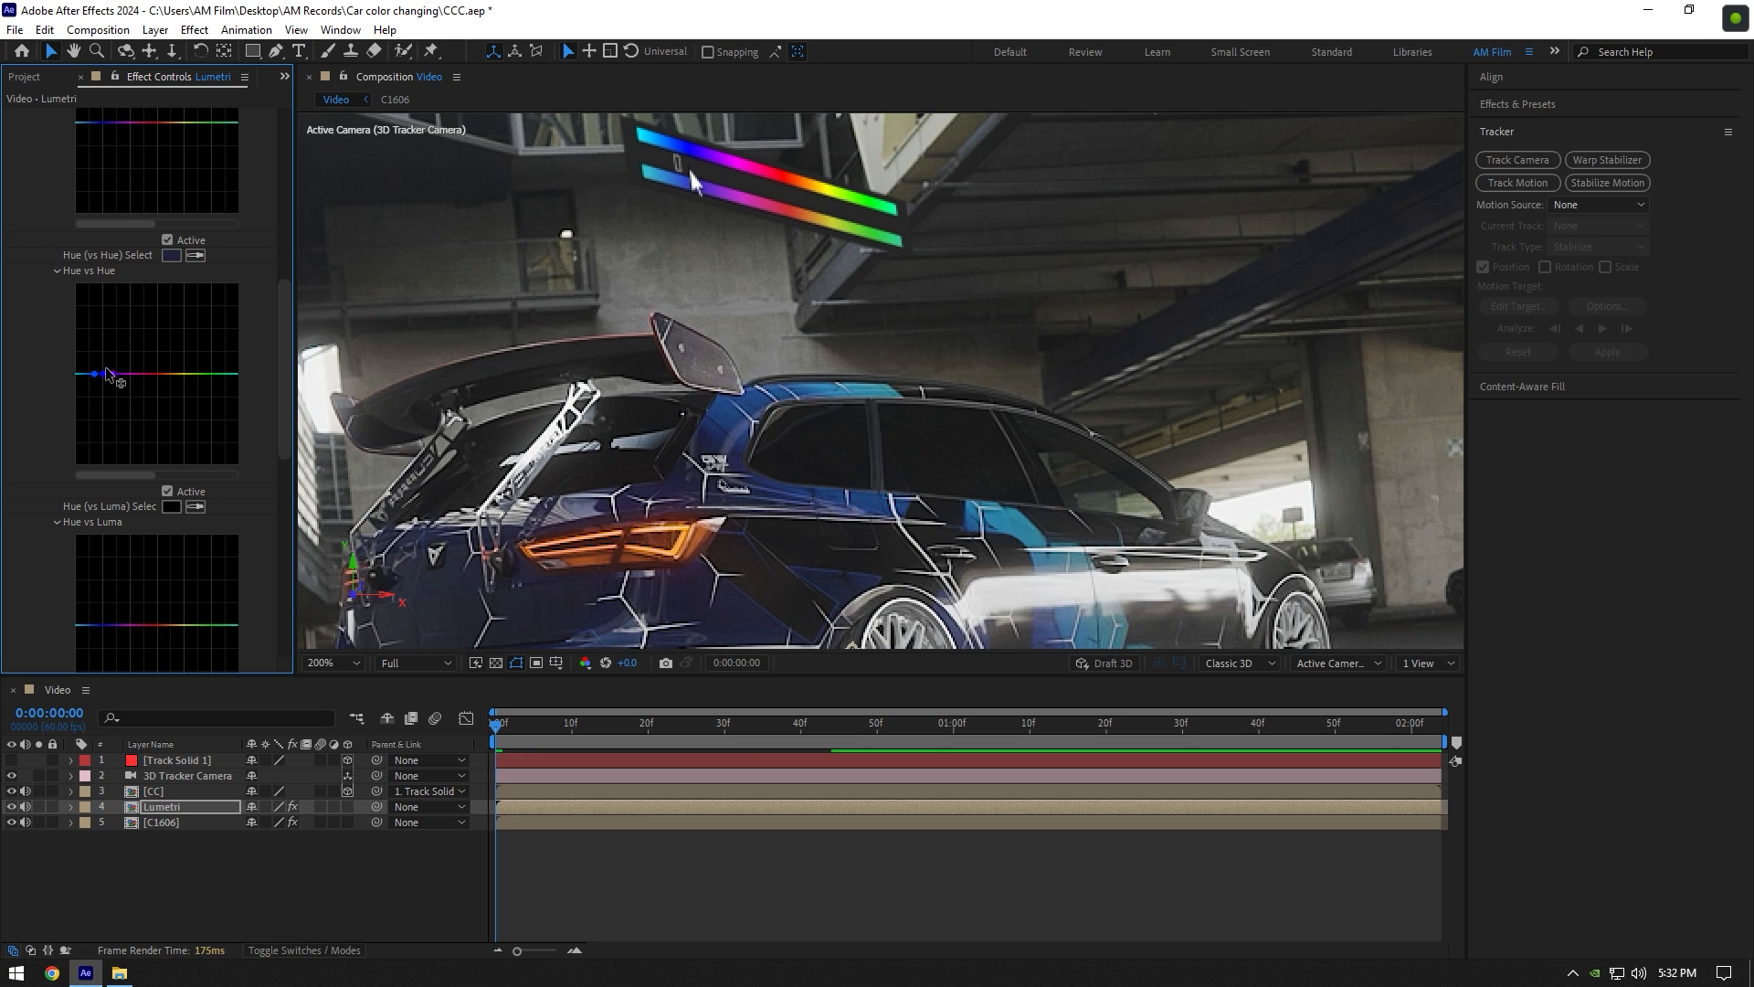
Step: Add Hue vs Hue curve points around blue and pull them down toward purple
{"action": "left_click_drag", "start_coordinate": [109, 374], "coordinate": [108, 448]}
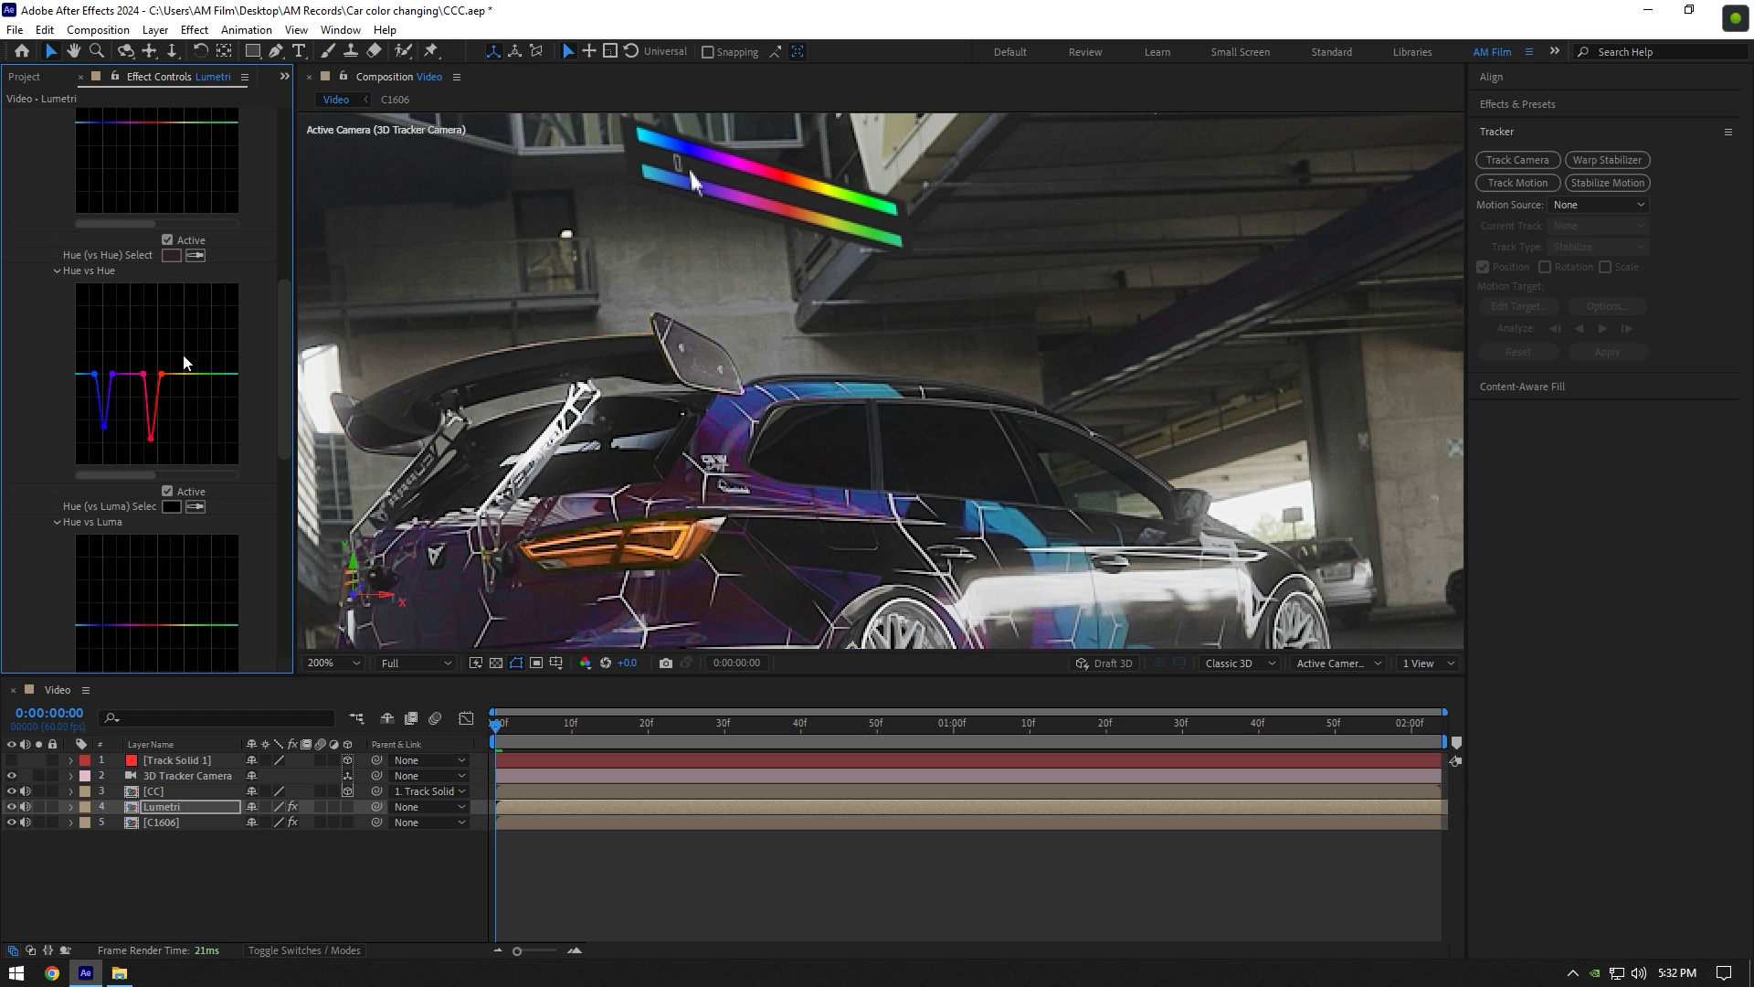
{"action": "left_click_drag", "start_coordinate": [121, 385], "coordinate": [109, 442]}
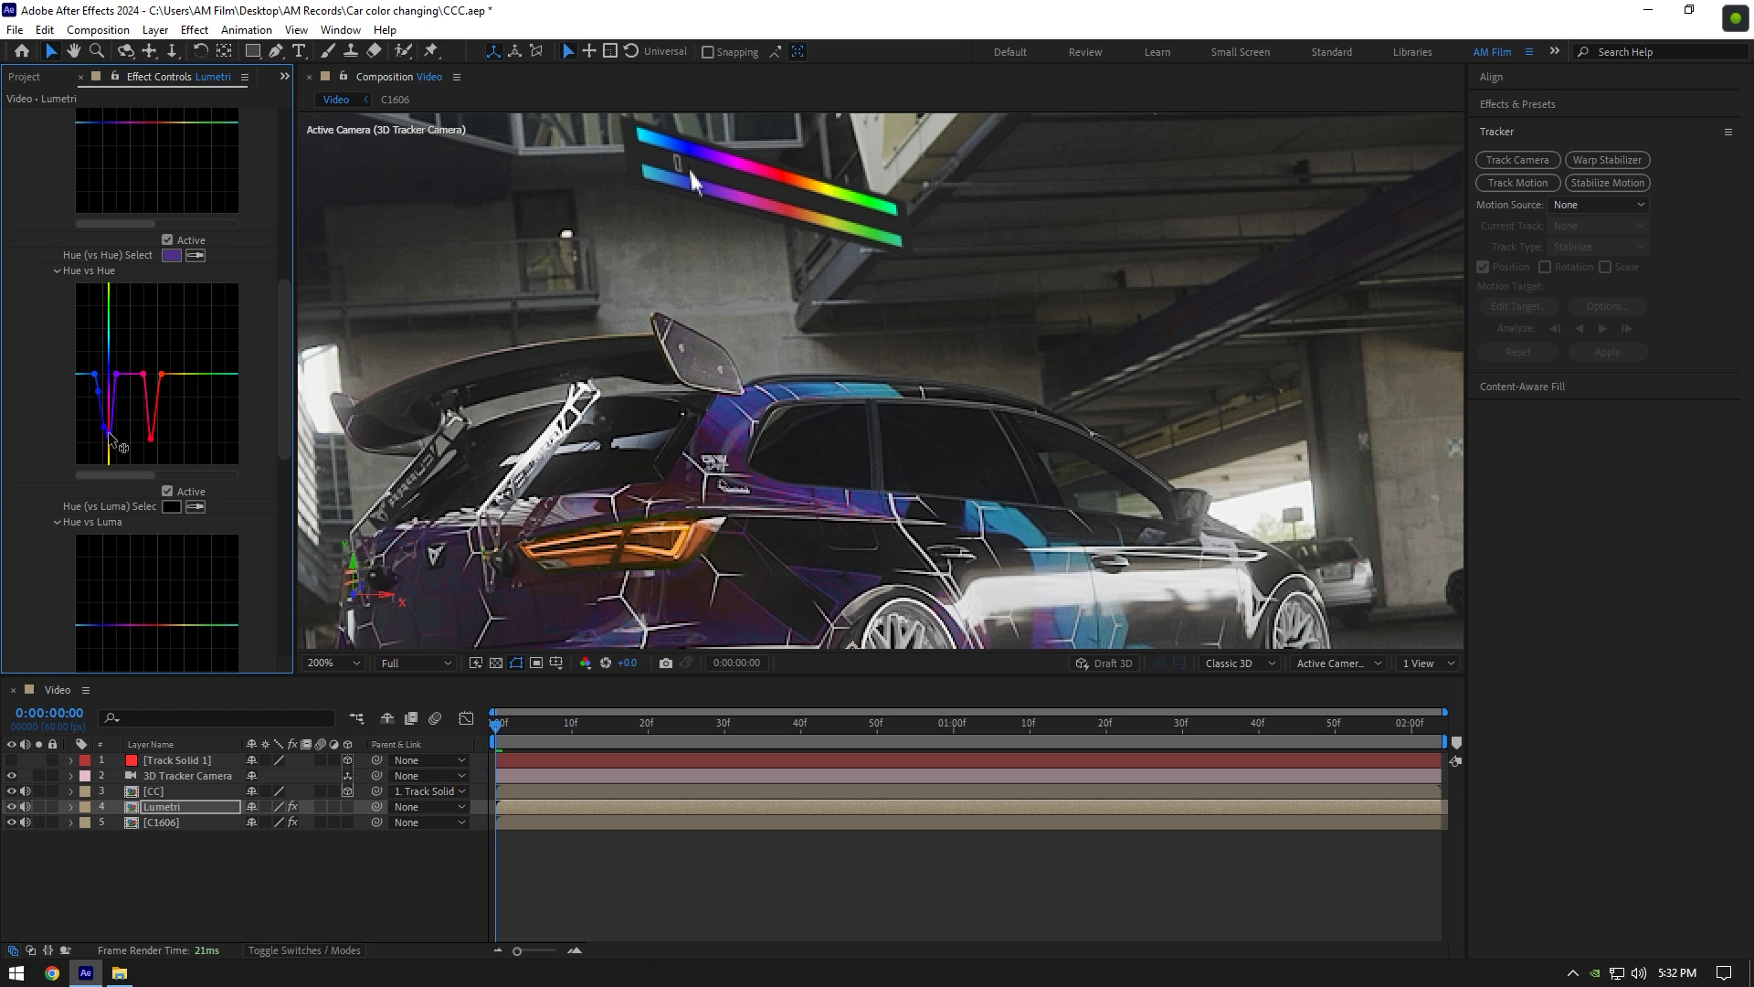
{"action": "left_click_drag", "start_coordinate": [112, 419], "coordinate": [100, 434]}
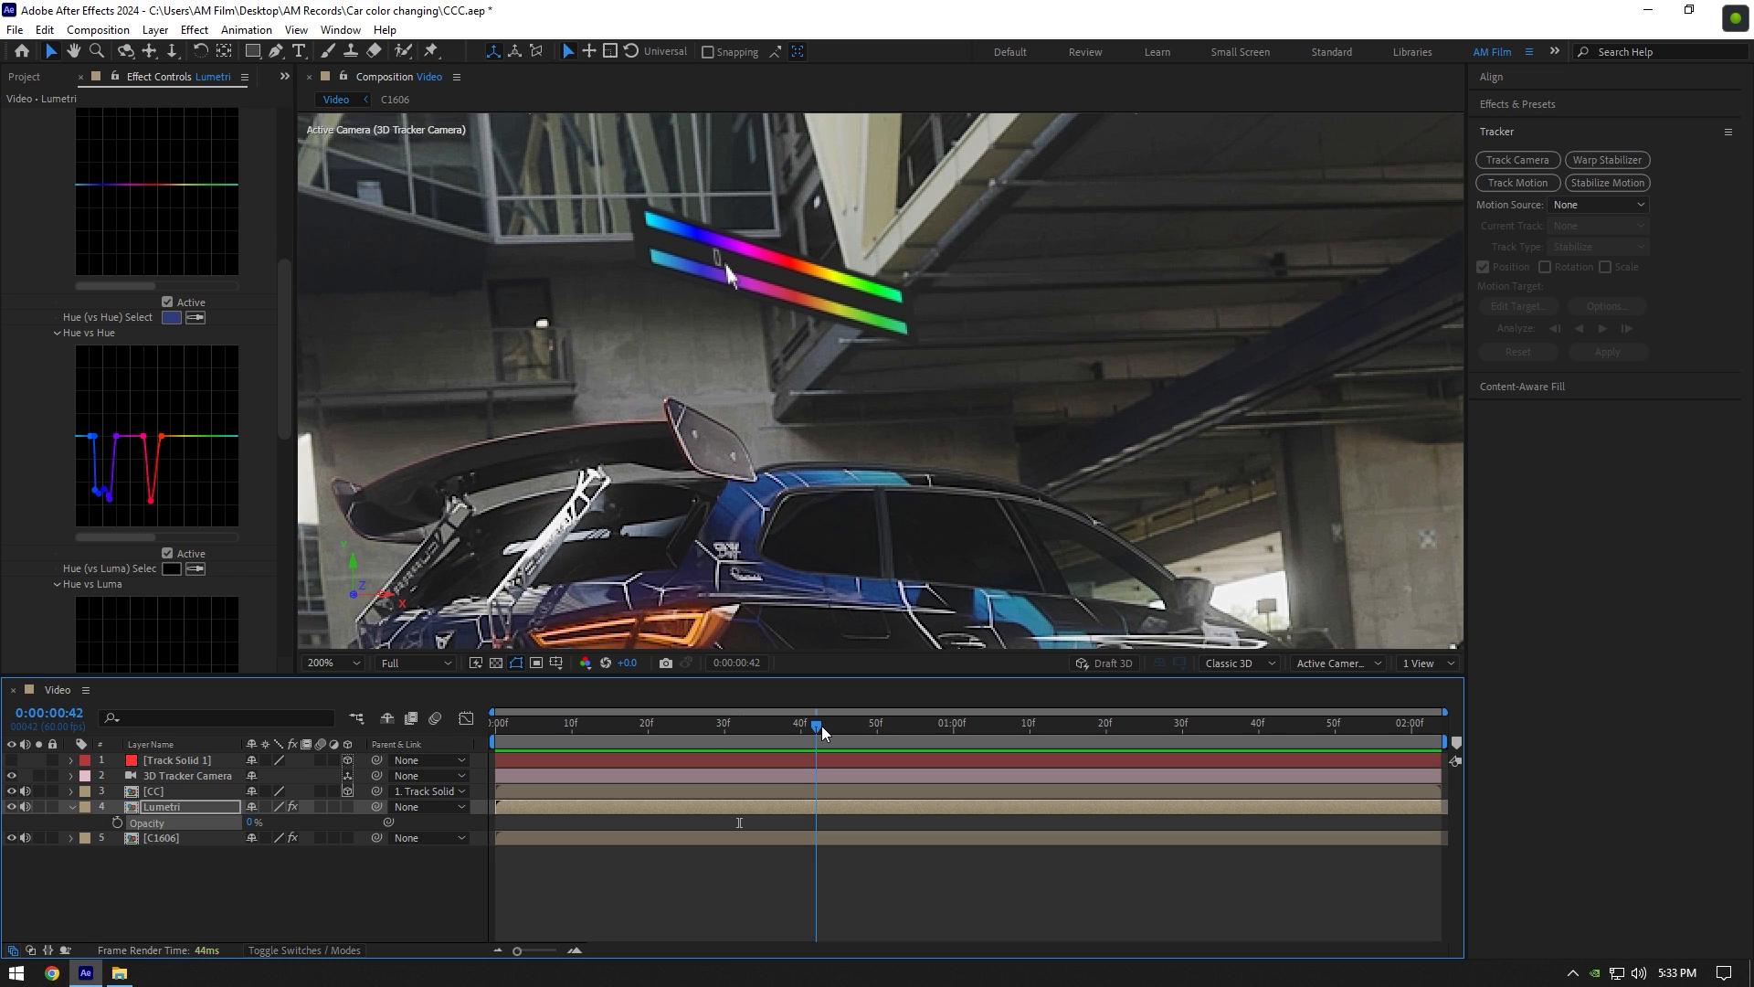
Step: Keyframe the Lumetri layer's Opacity from 0% and scrub later to preview the fade
{"action": "left_click", "coordinate": [116, 822]}
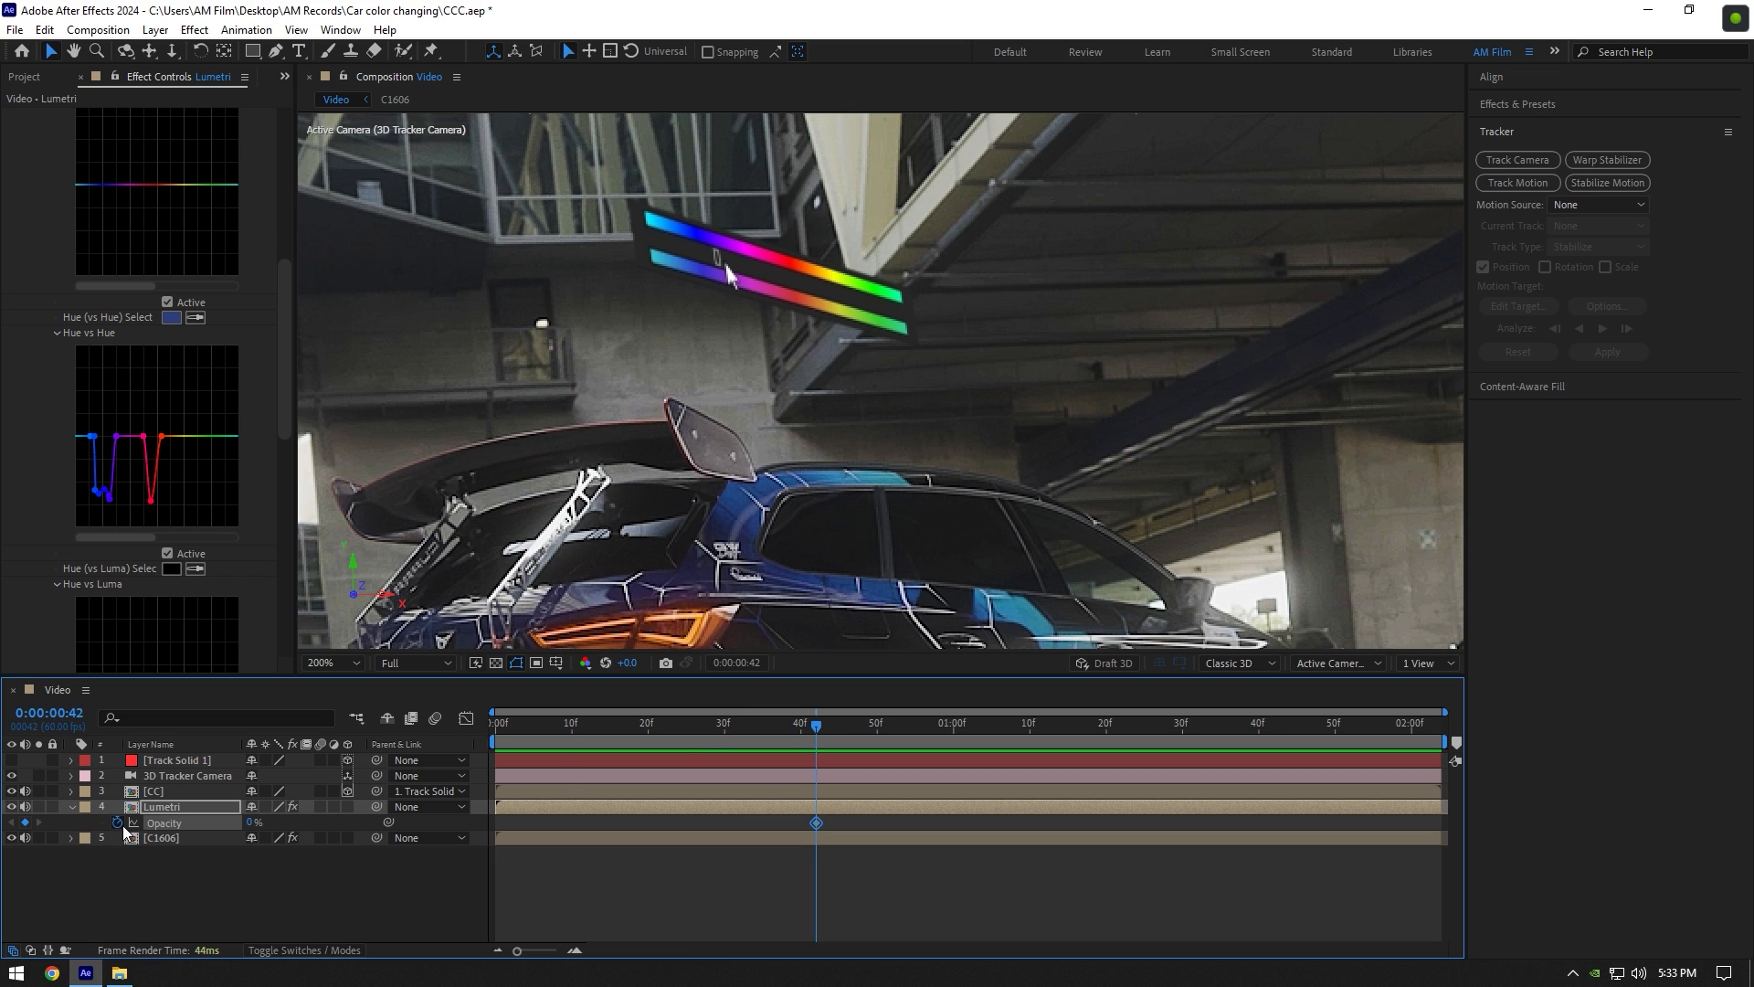
{"action": "left_click", "coordinate": [1295, 721]}
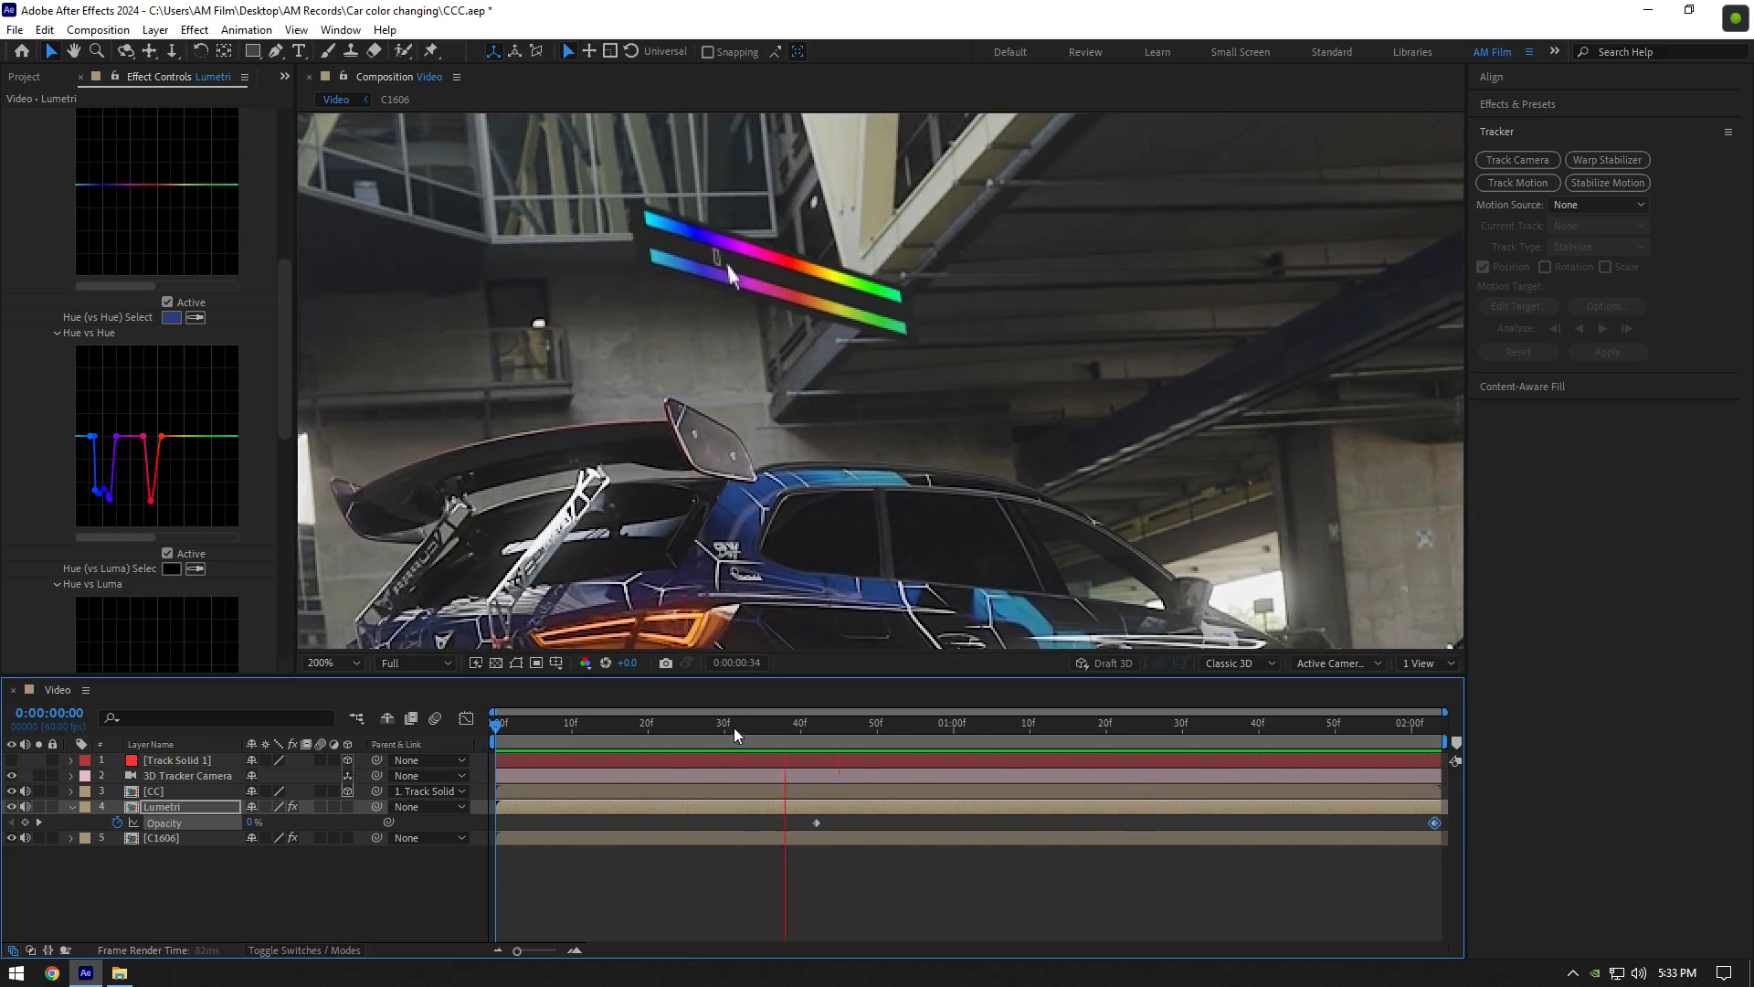
{"action": "left_click", "coordinate": [1041, 722]}
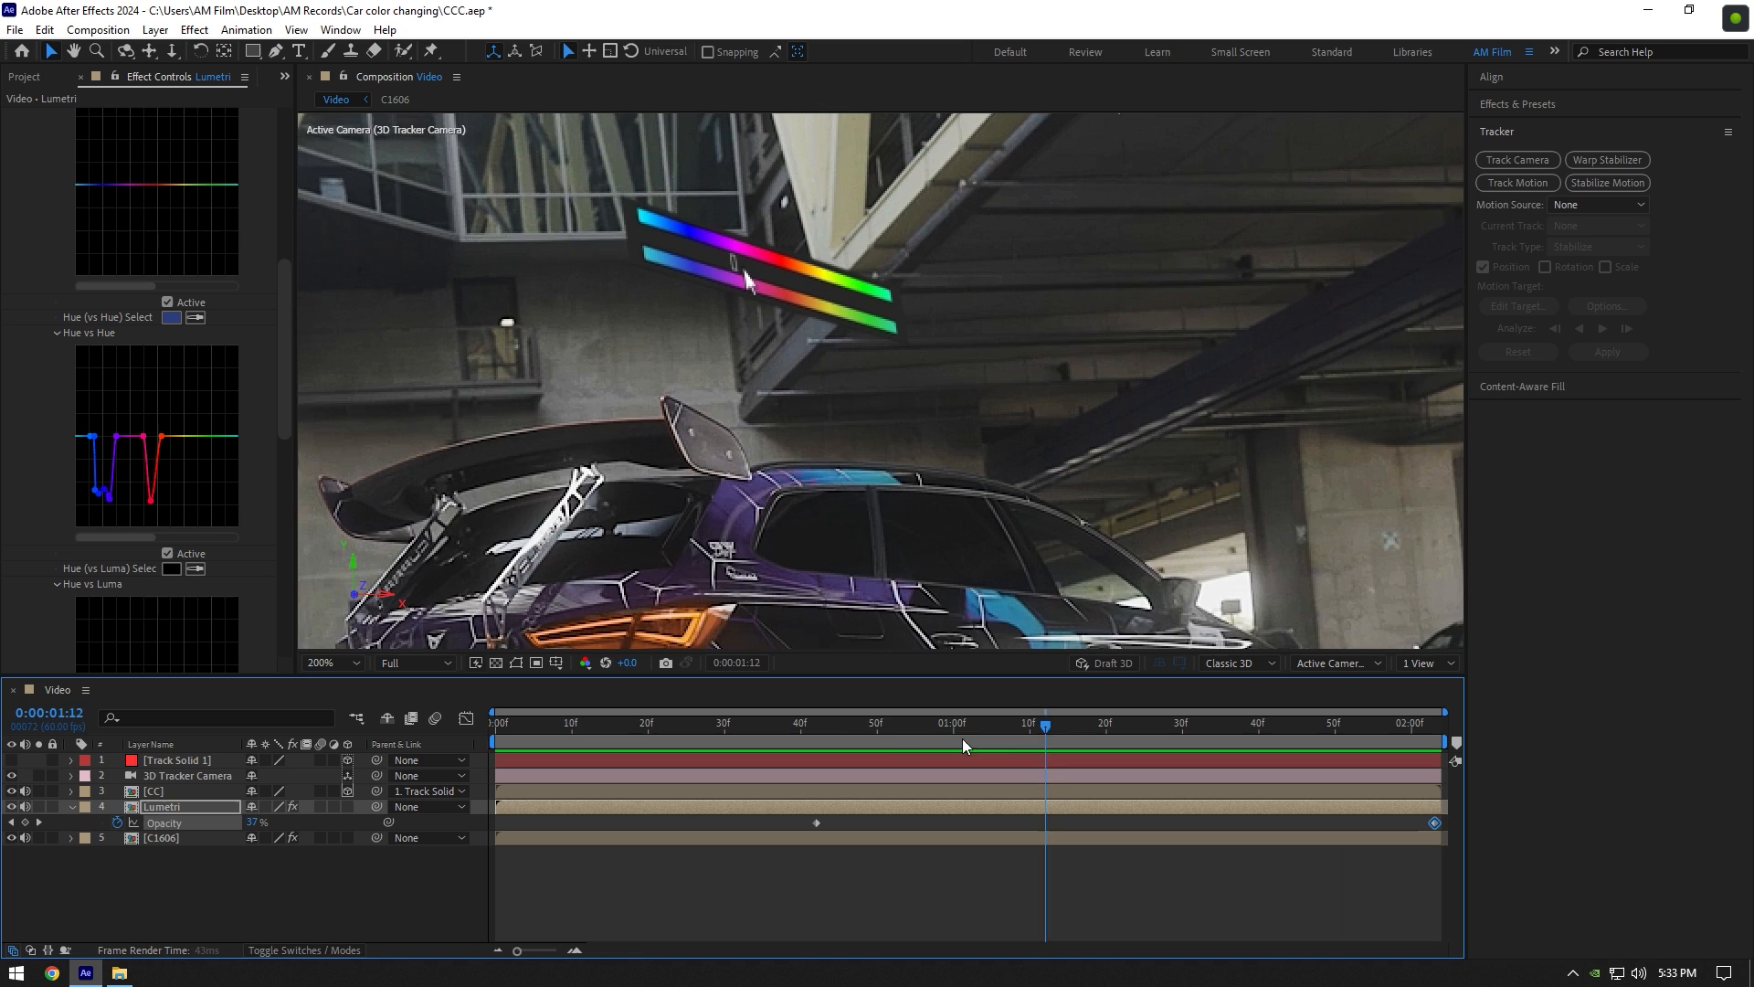